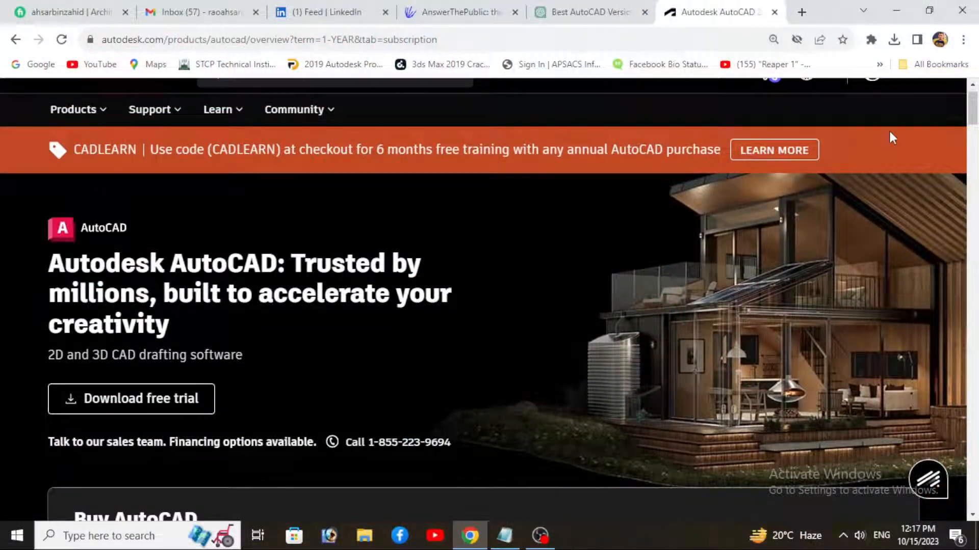
Step: Scroll the AutoCAD overview page past Buy AutoCAD pricing and Overview down to the Benefits section
{"action": "scroll", "scroll_direction": "down", "scroll_amount": 3}
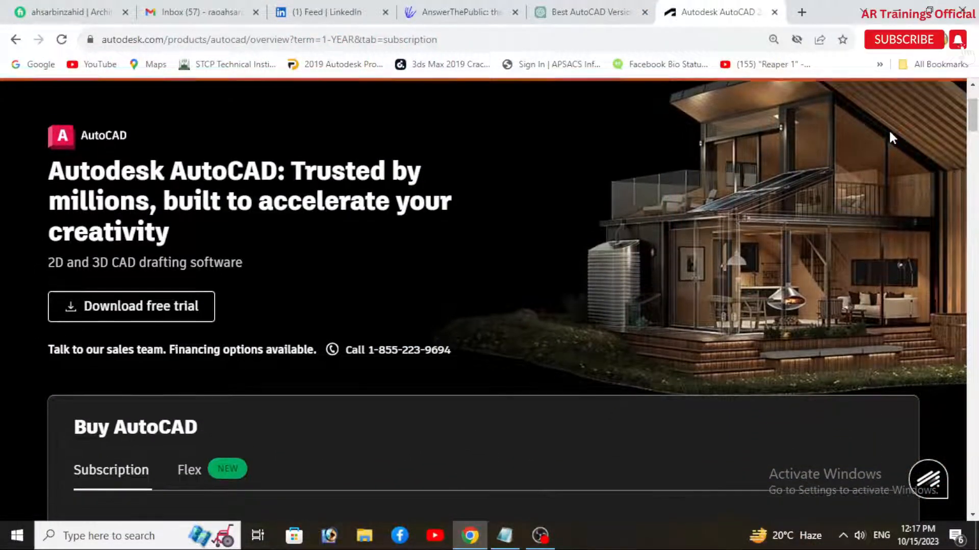
{"action": "scroll", "scroll_direction": "down", "scroll_amount": 3}
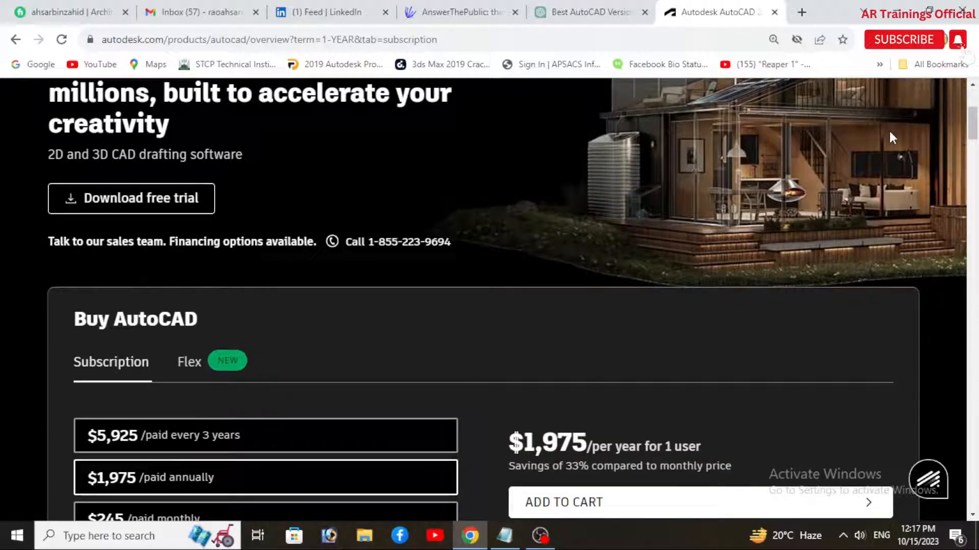
{"action": "scroll", "scroll_direction": "down", "scroll_amount": 3}
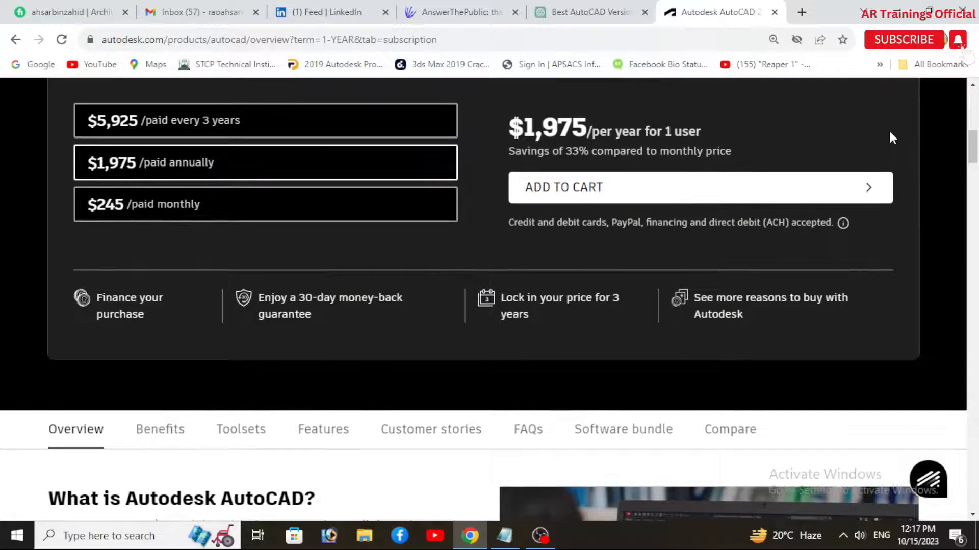
{"action": "scroll", "scroll_direction": "down", "scroll_amount": 3}
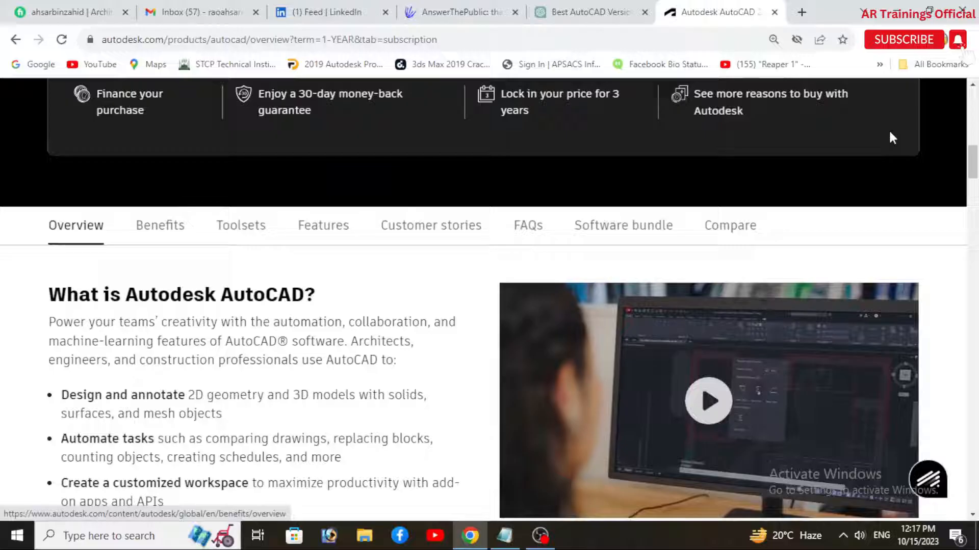
{"action": "scroll", "scroll_direction": "down", "scroll_amount": 3}
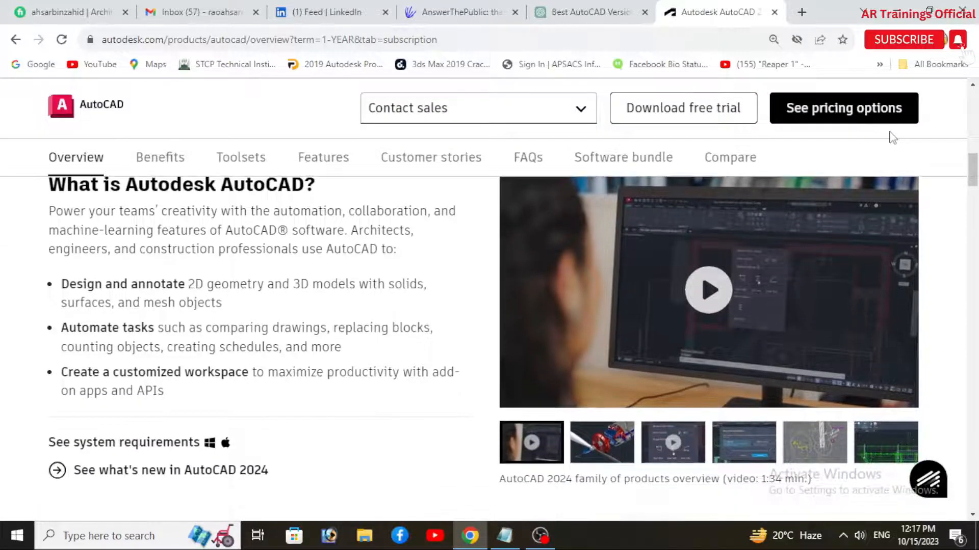
{"action": "scroll", "scroll_direction": "down", "scroll_amount": 3}
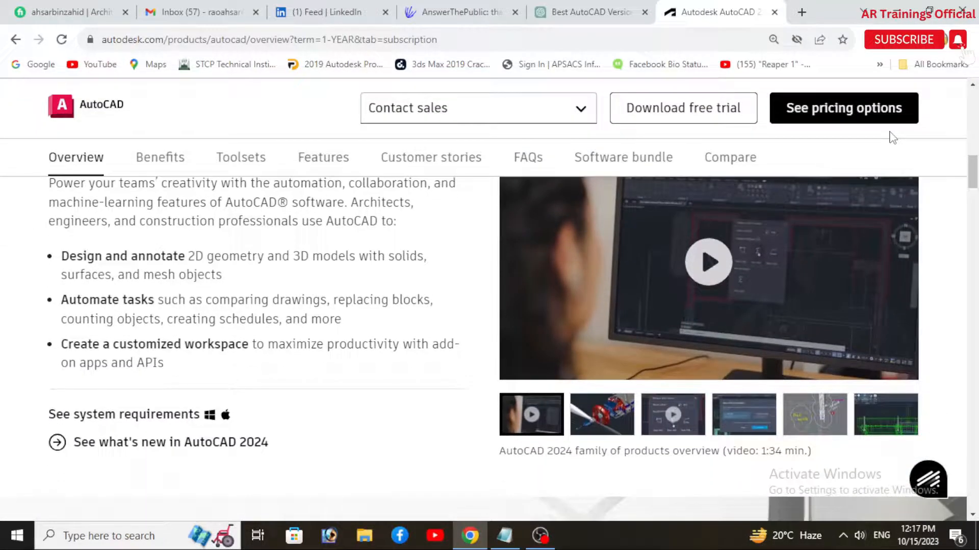
{"action": "scroll", "scroll_direction": "up", "scroll_amount": 3}
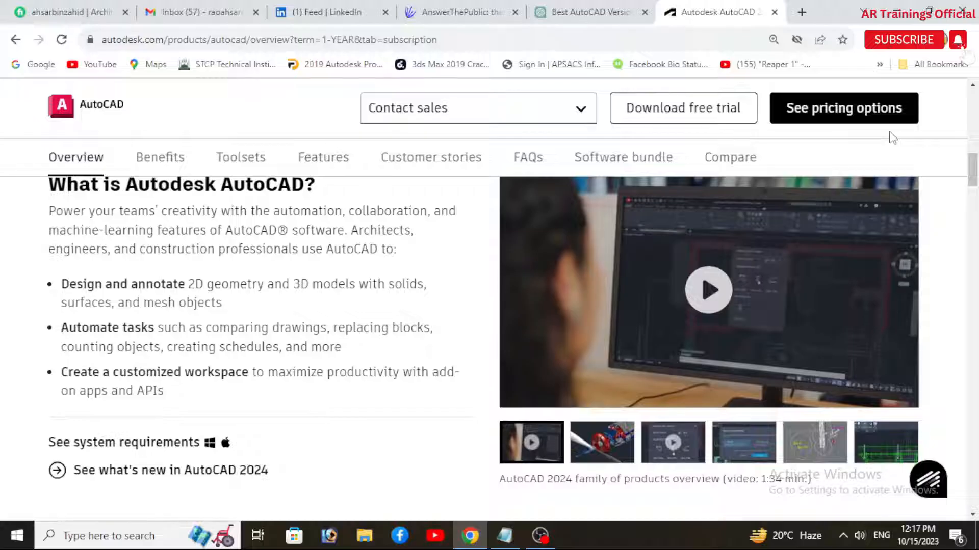
{"action": "scroll", "scroll_direction": "down", "scroll_amount": 3}
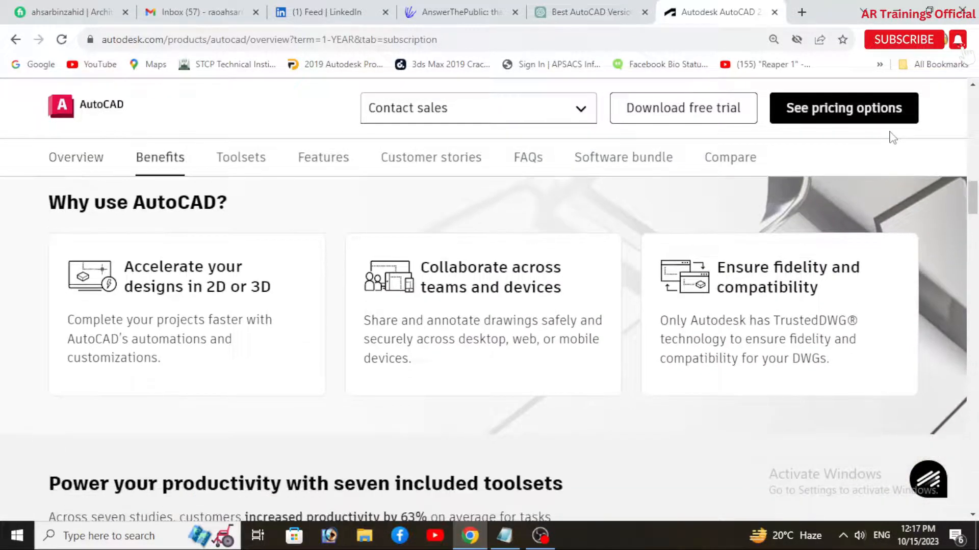
{"action": "scroll", "scroll_direction": "down", "scroll_amount": 3}
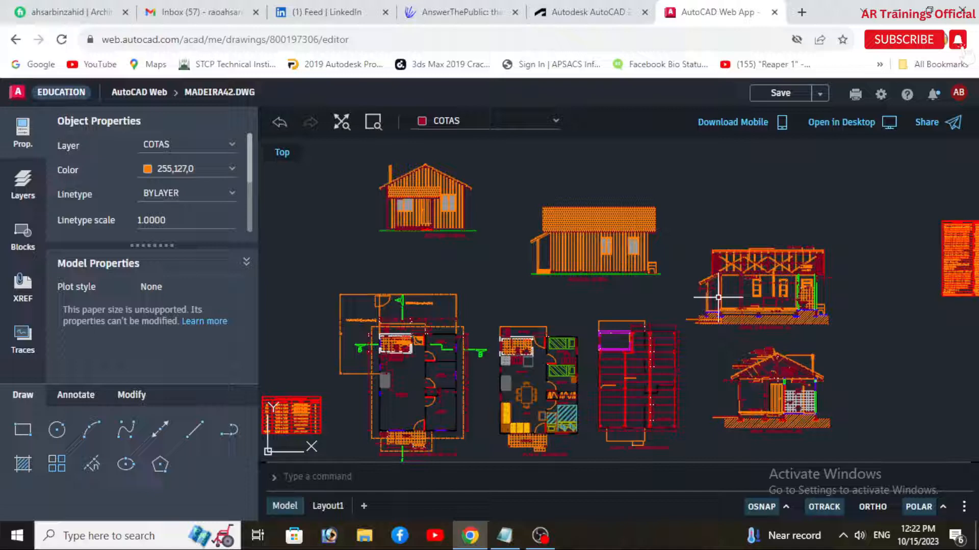
Step: Pan the MADEIRA42.DWG drawing, then switch to the getintopc 'Autocad 2007' download article
{"action": "scroll", "scroll_direction": "down", "scroll_amount": 3}
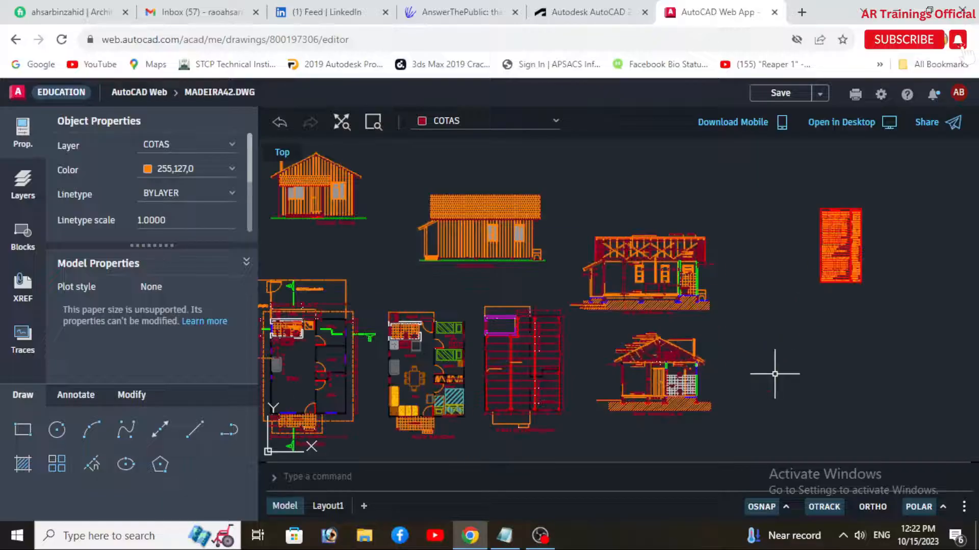
{"action": "left_click", "coordinate": [724, 12]}
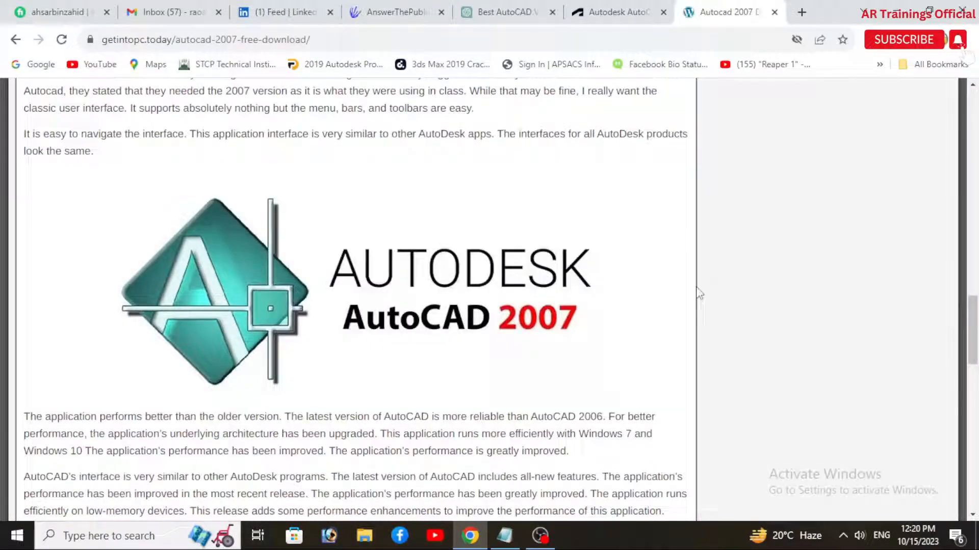
{"action": "mouse_move", "coordinate": [559, 303]}
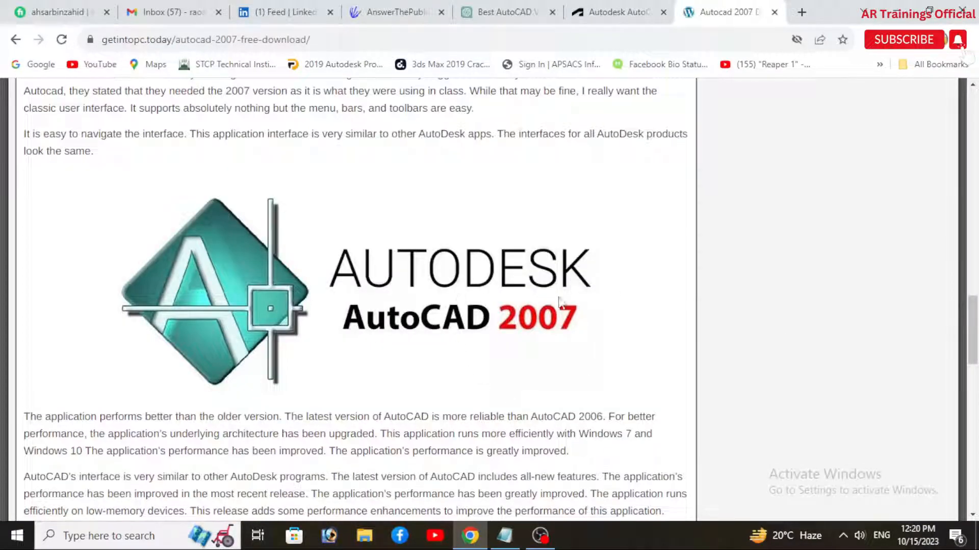
{"action": "mouse_move", "coordinate": [885, 184]}
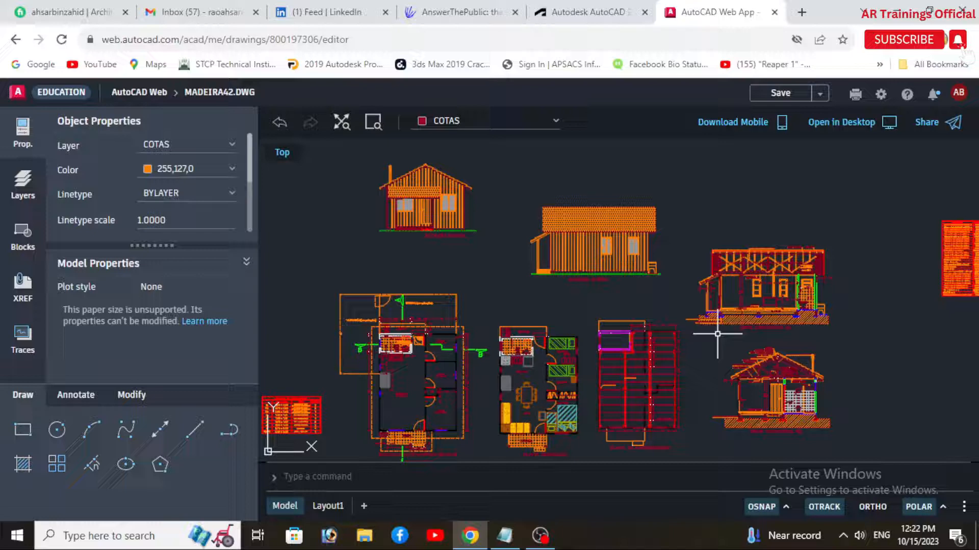
{"action": "scroll", "scroll_direction": "down", "scroll_amount": 3}
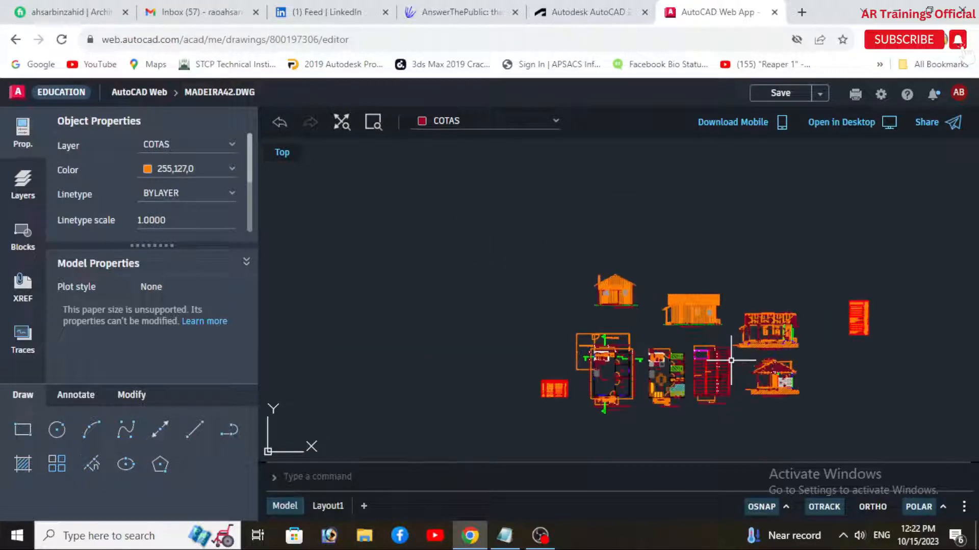
{"action": "scroll", "scroll_direction": "down", "scroll_amount": 3}
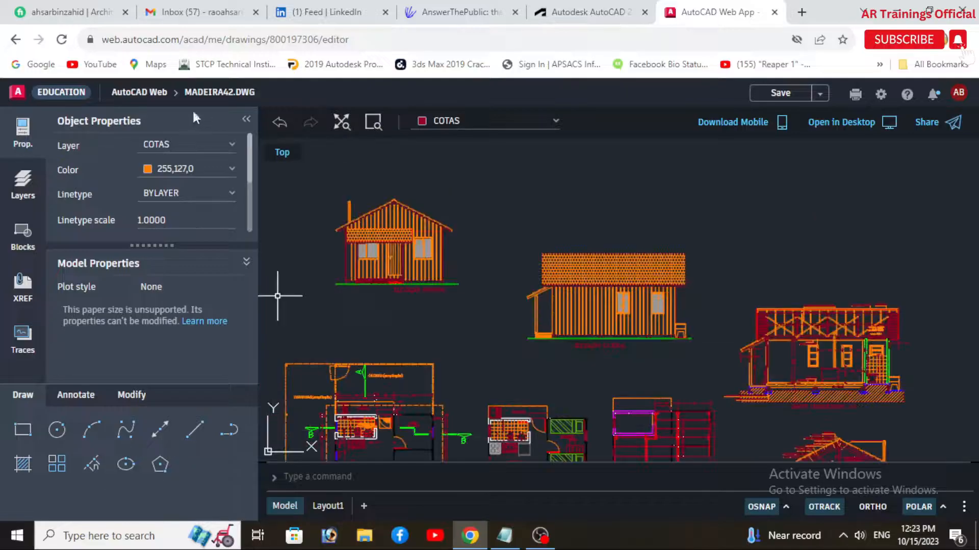
{"action": "left_click", "coordinate": [23, 185]}
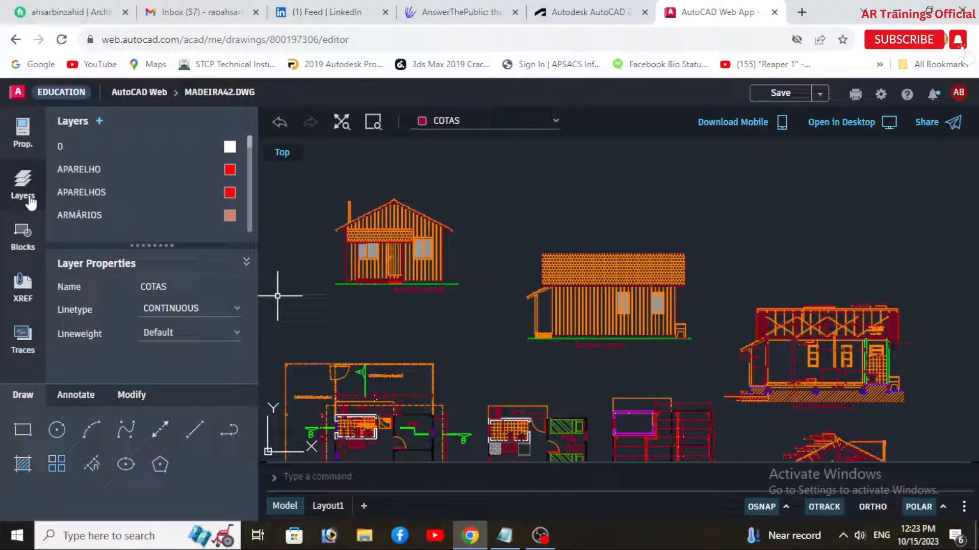
{"action": "left_click", "coordinate": [23, 237]}
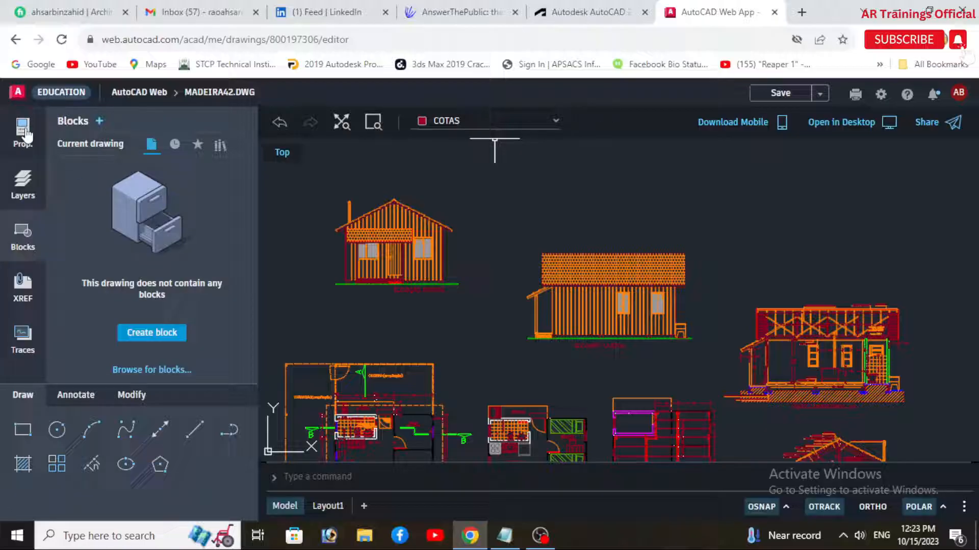
{"action": "left_click", "coordinate": [23, 129]}
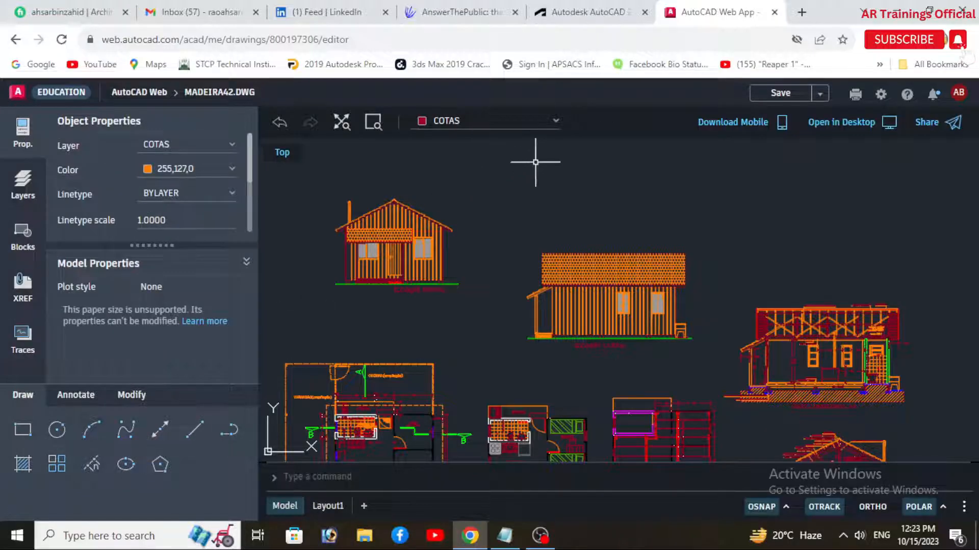
{"action": "mouse_move", "coordinate": [555, 123]}
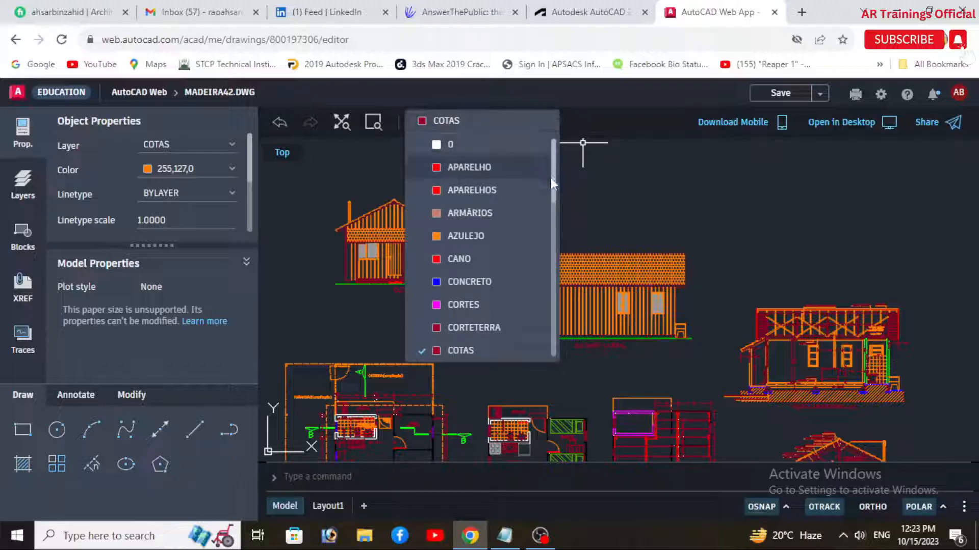
Step: Scroll the Layer dropdown through APARELHO to VISTAP and back, keeping COTAS current
{"action": "scroll", "scroll_direction": "down", "scroll_amount": 3}
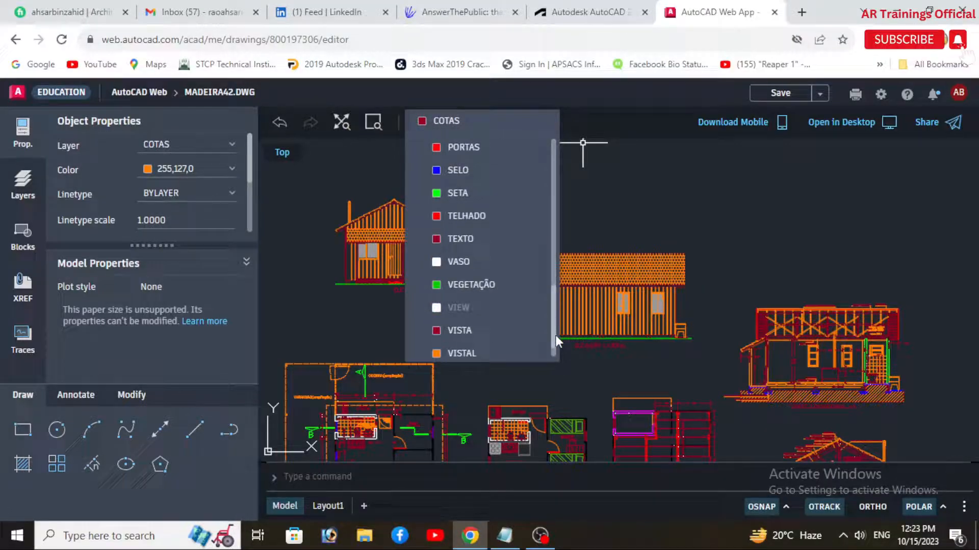
{"action": "scroll", "scroll_direction": "down", "scroll_amount": 3}
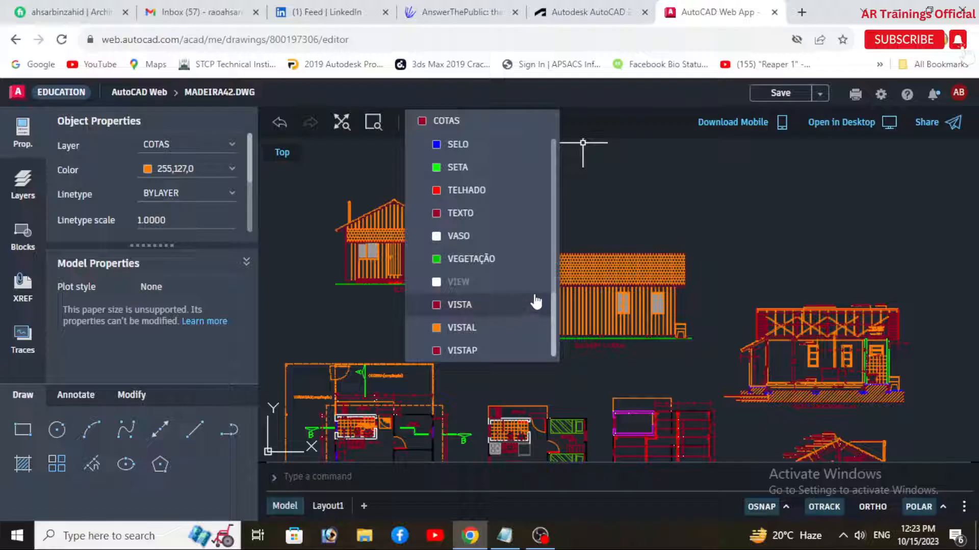
{"action": "scroll", "scroll_direction": "up", "scroll_amount": 3}
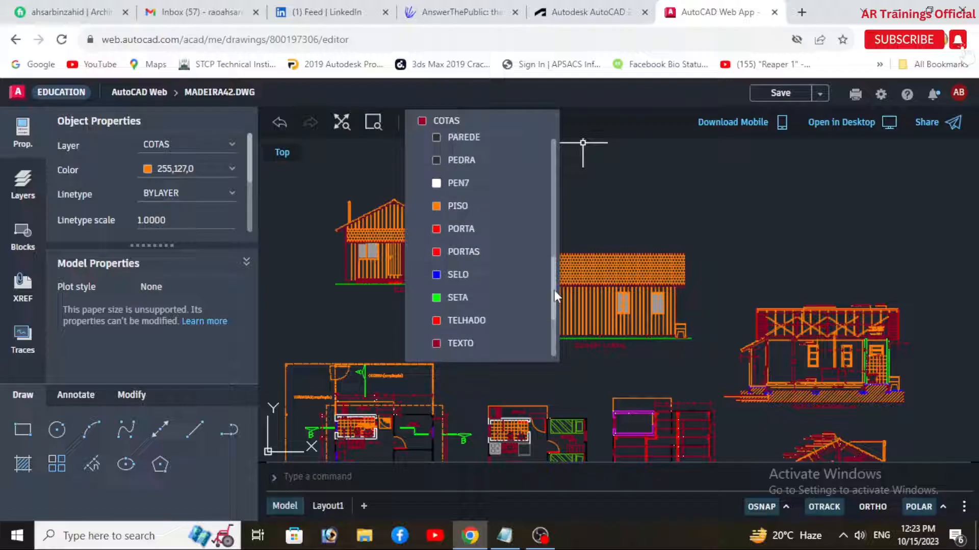
{"action": "scroll", "scroll_direction": "up", "scroll_amount": 3}
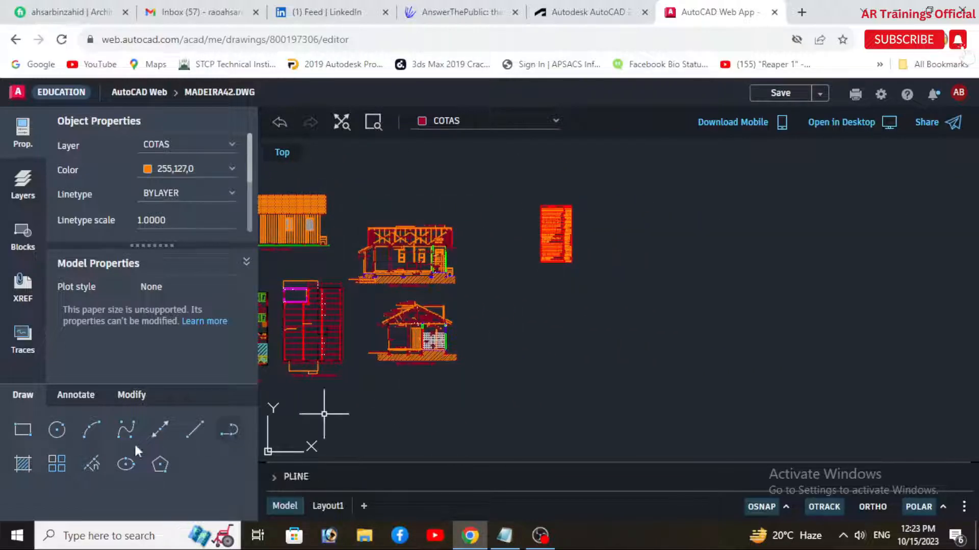
Step: Start the Rectangle tool from the Draw panel to sketch in empty model space
{"action": "left_click", "coordinate": [23, 430]}
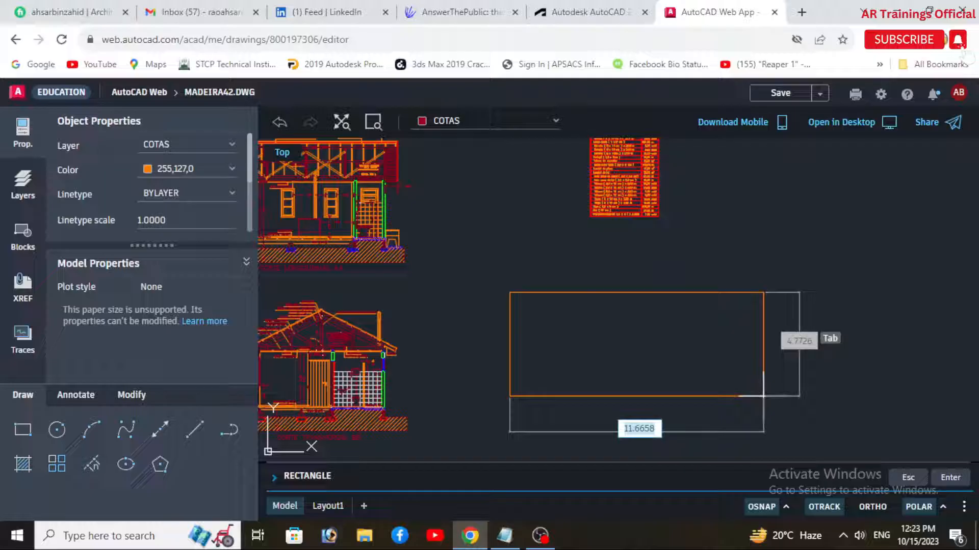
{"action": "mouse_move", "coordinate": [664, 415]}
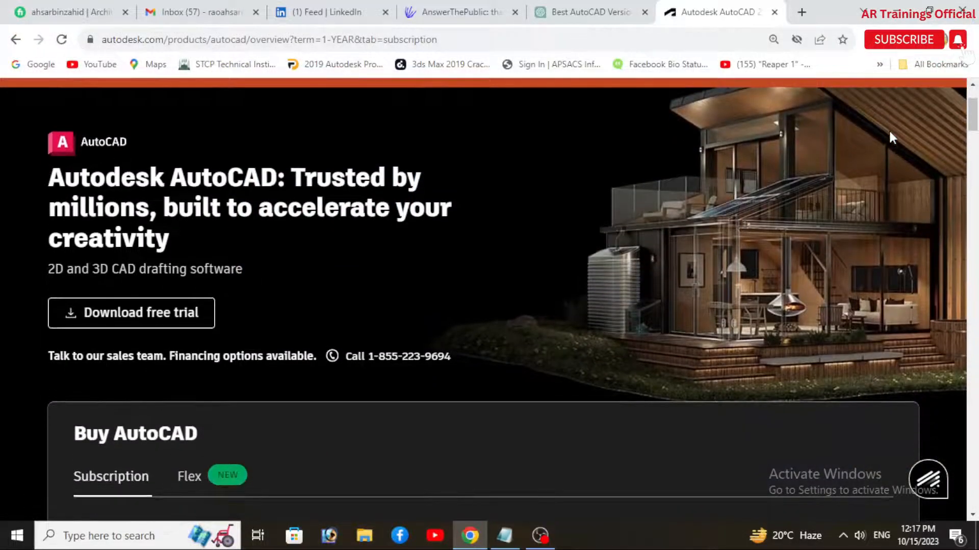
Step: Scroll the AutoCAD product page through Buy AutoCAD, What is AutoCAD, Why use AutoCAD, Toolsets and Features
{"action": "scroll", "scroll_direction": "down", "scroll_amount": 3}
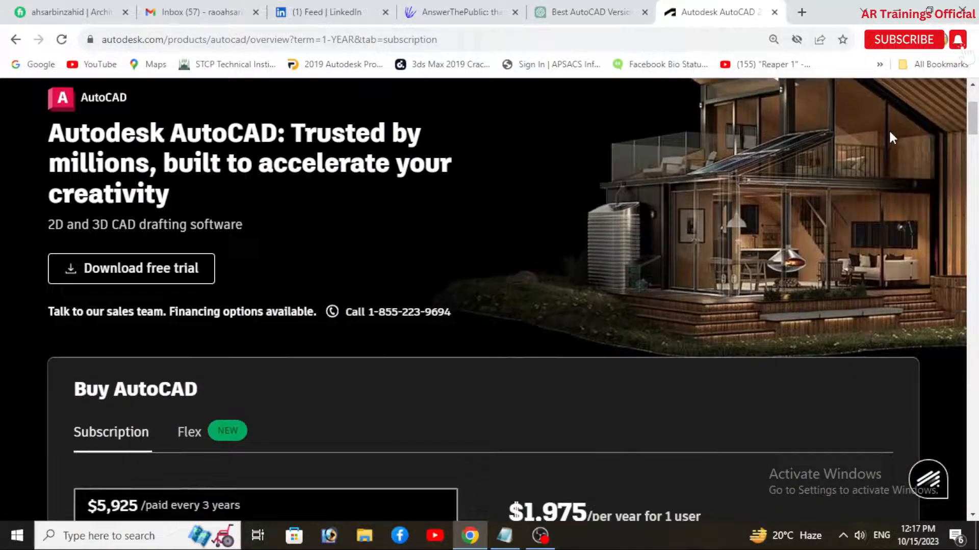
{"action": "scroll", "scroll_direction": "down", "scroll_amount": 3}
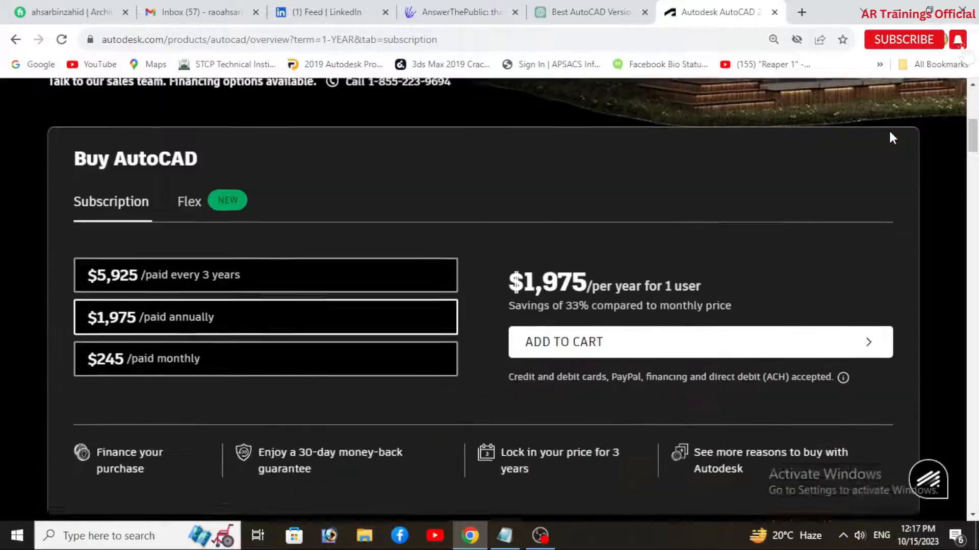
{"action": "scroll", "scroll_direction": "down", "scroll_amount": 3}
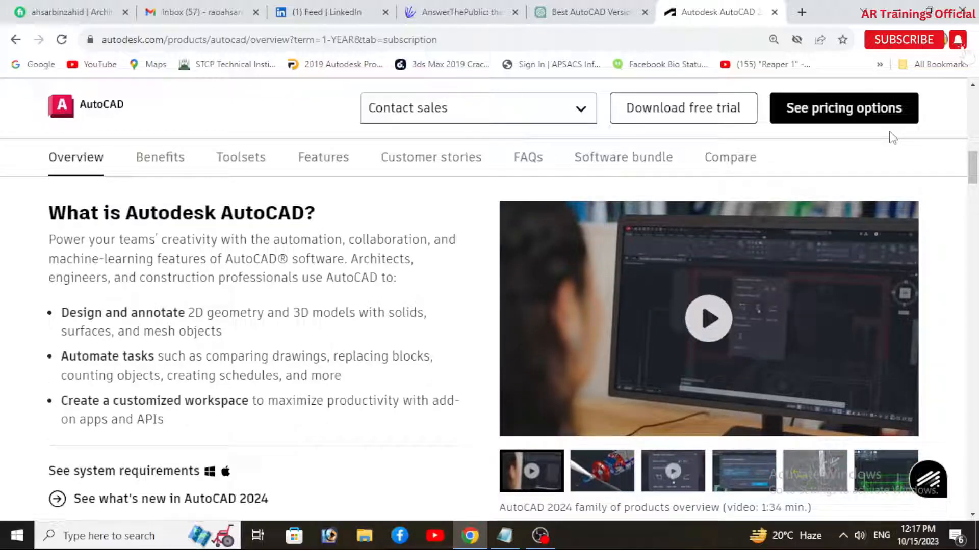
{"action": "scroll", "scroll_direction": "down", "scroll_amount": 3}
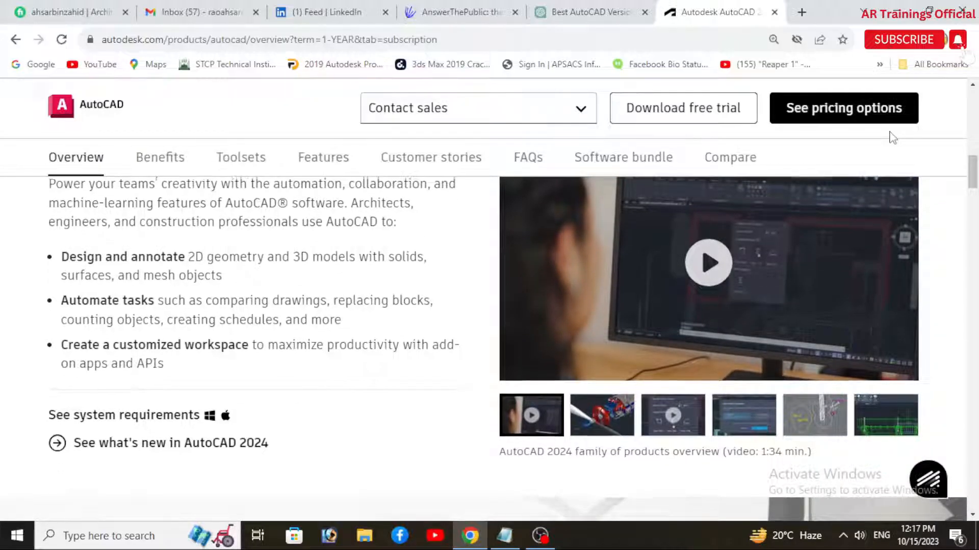
{"action": "scroll", "scroll_direction": "down", "scroll_amount": 3}
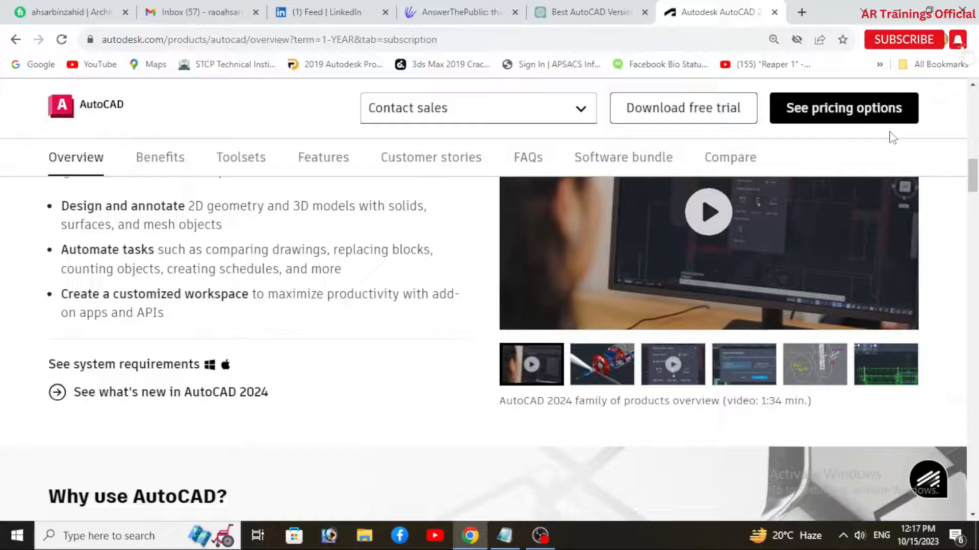
{"action": "scroll", "scroll_direction": "down", "scroll_amount": 3}
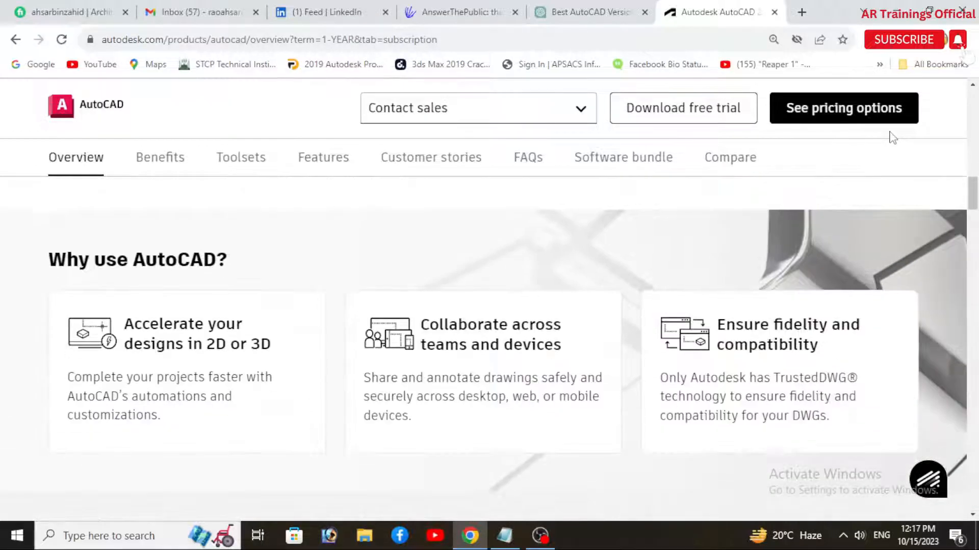
{"action": "scroll", "scroll_direction": "down", "scroll_amount": 3}
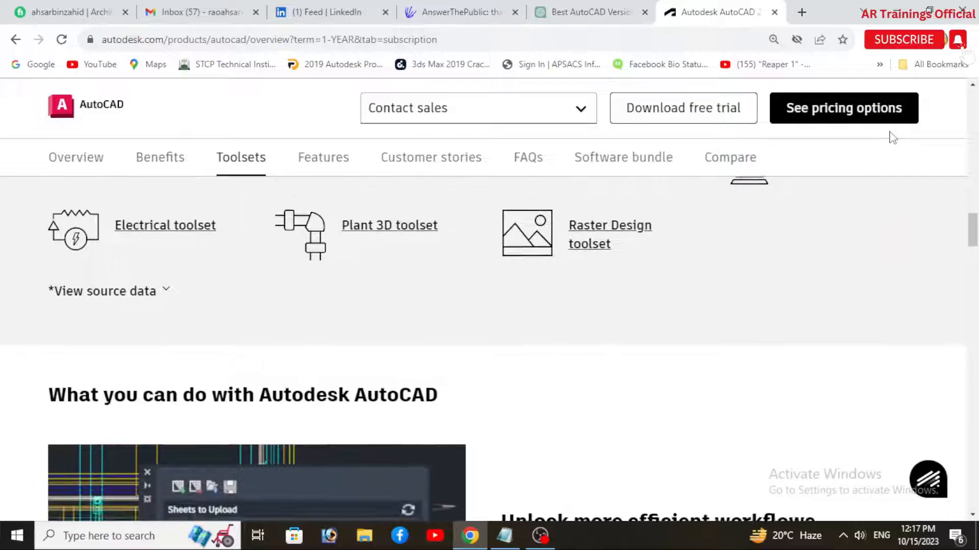
{"action": "scroll", "scroll_direction": "down", "scroll_amount": 3}
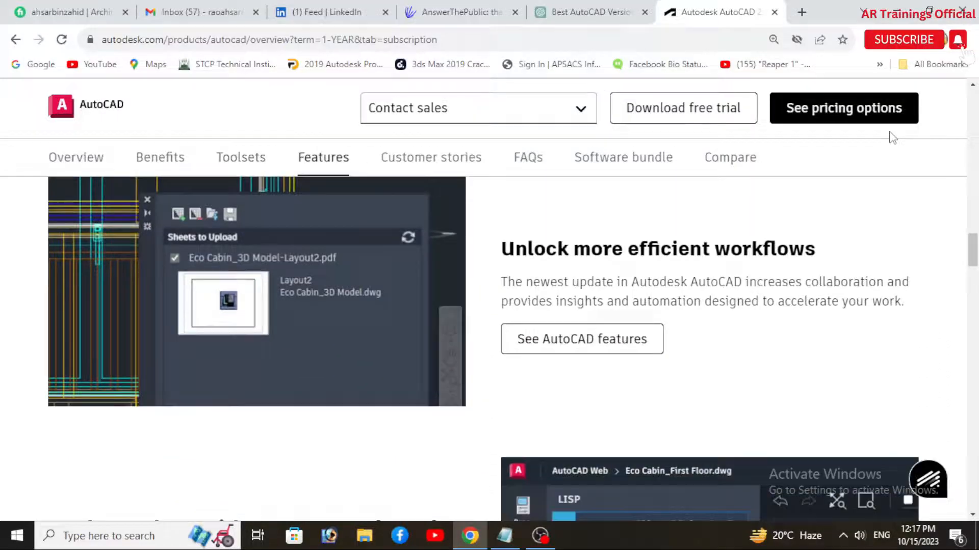
{"action": "scroll", "scroll_direction": "down", "scroll_amount": 3}
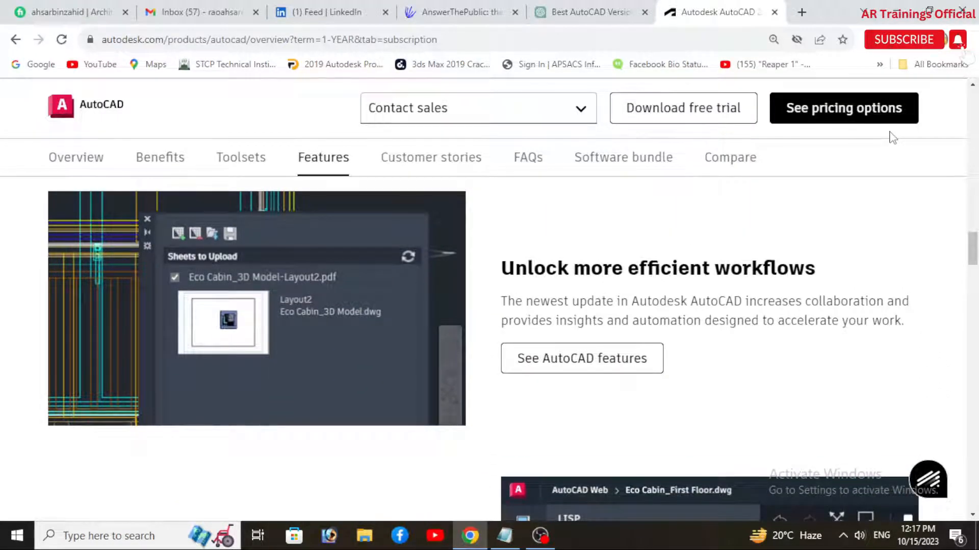
{"action": "scroll", "scroll_direction": "down", "scroll_amount": 3}
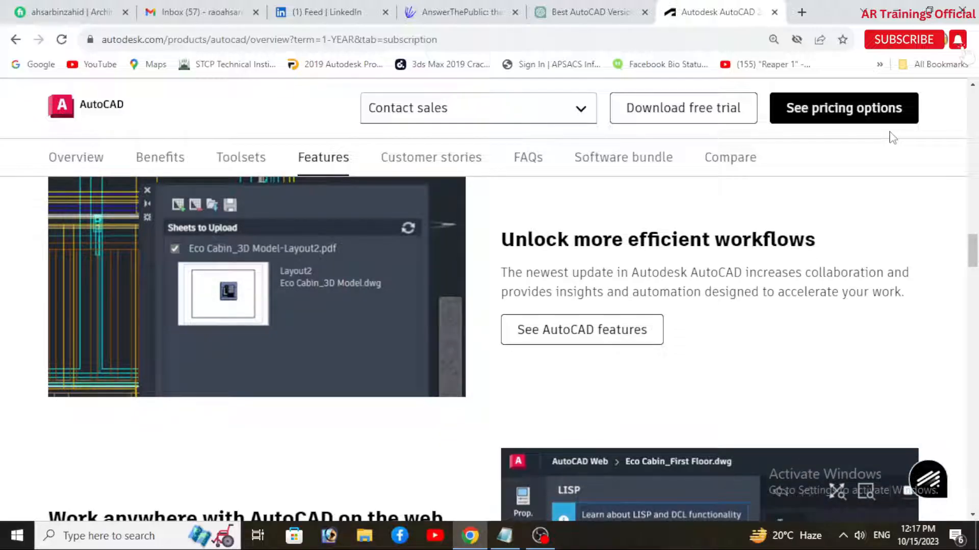
{"action": "scroll", "scroll_direction": "down", "scroll_amount": 3}
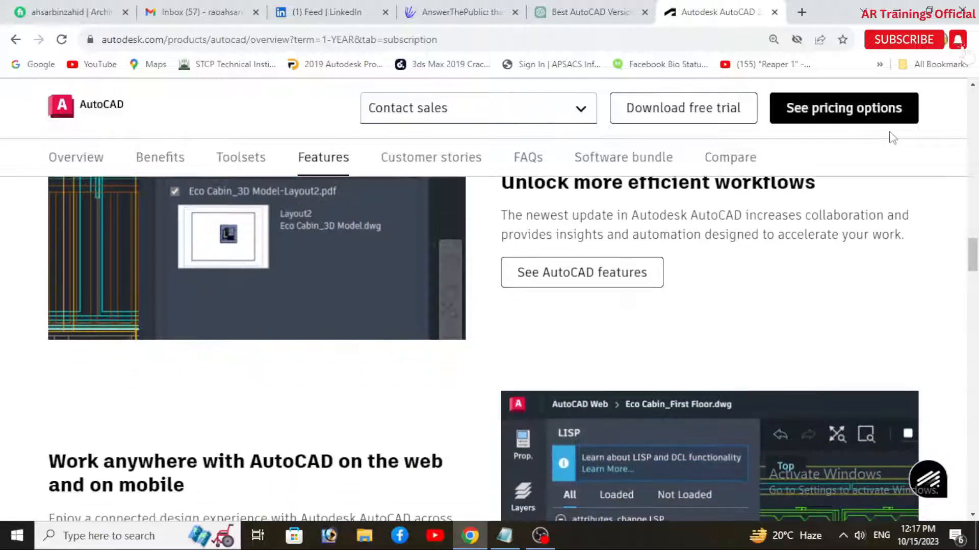